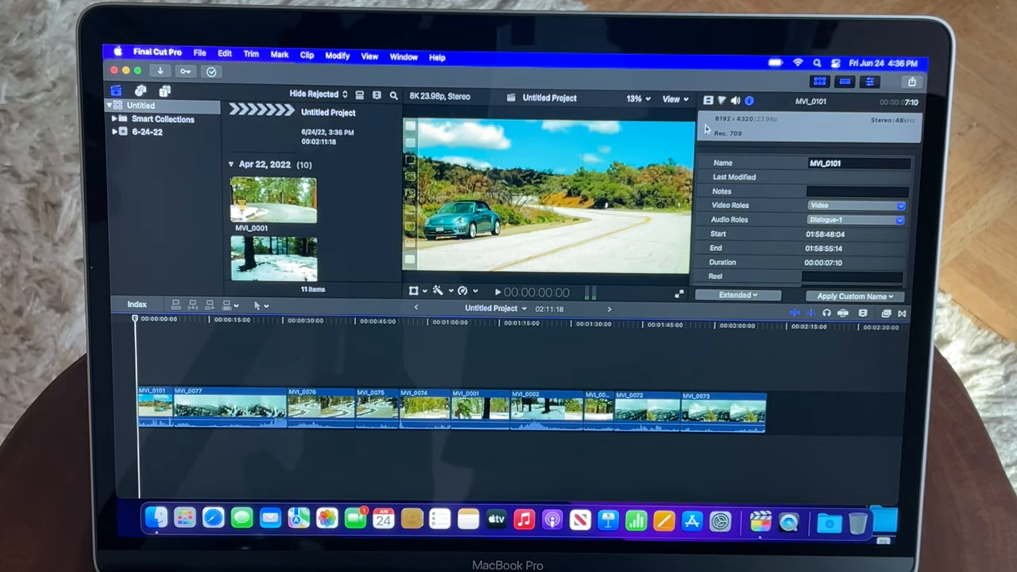
Step: Start viewer playback of the roughly ten-clip 8K timeline and let it run past one minute
left_click(671, 98)
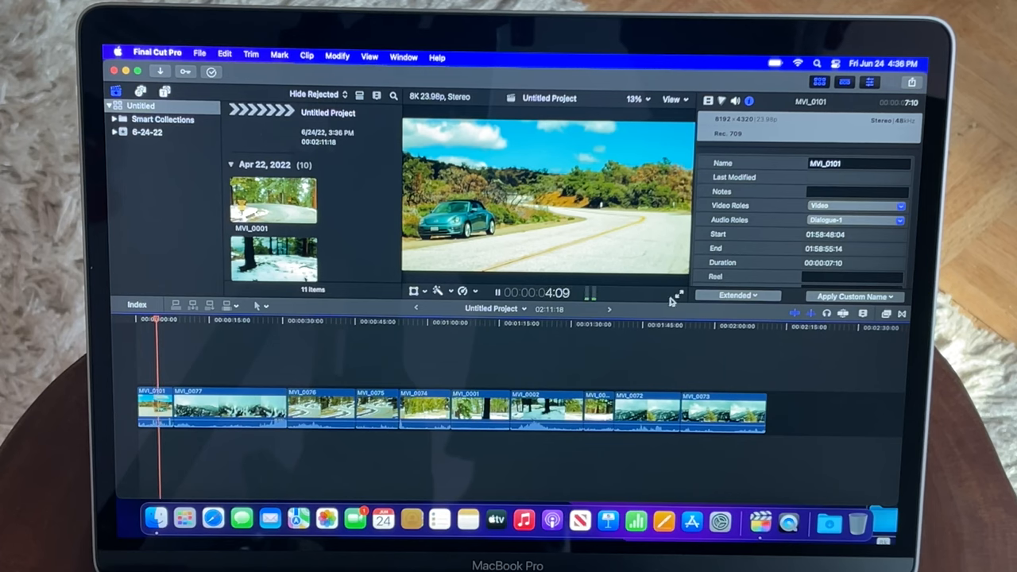
left_click(679, 293)
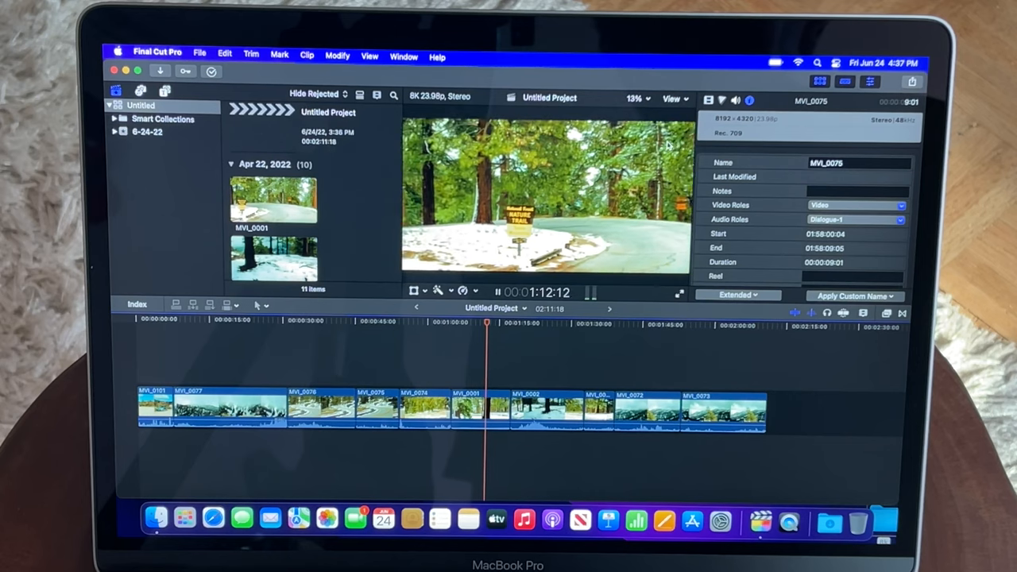
Step: Stop playback, return to the timeline start, replay, and pause near 58 seconds
left_click(675, 98)
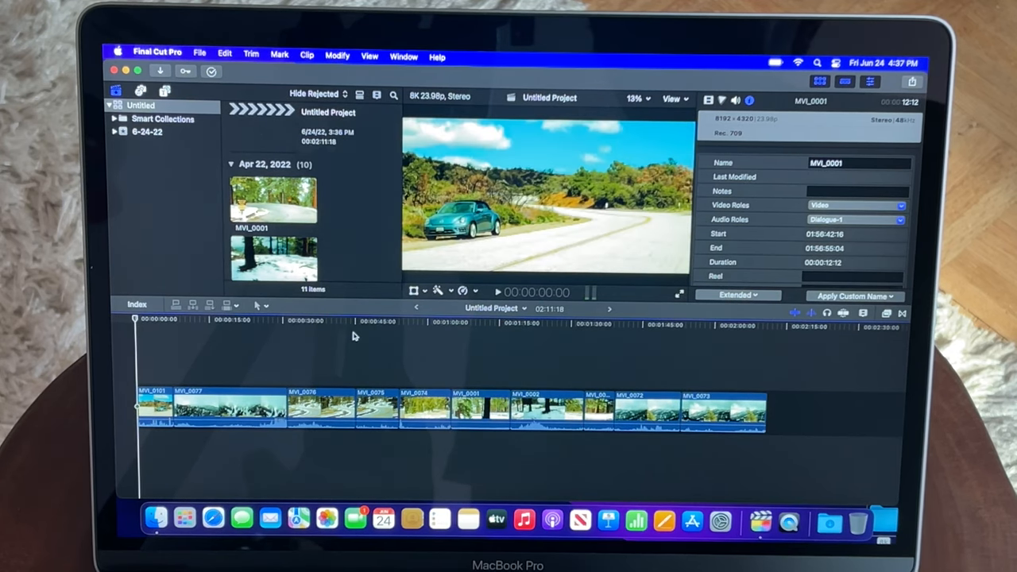
key("space")
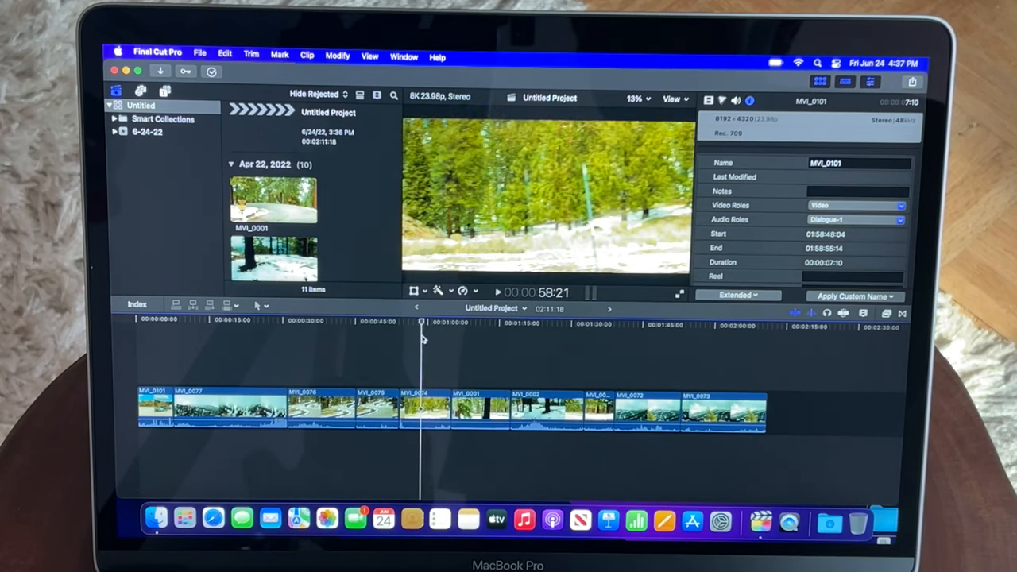
left_click(294, 325)
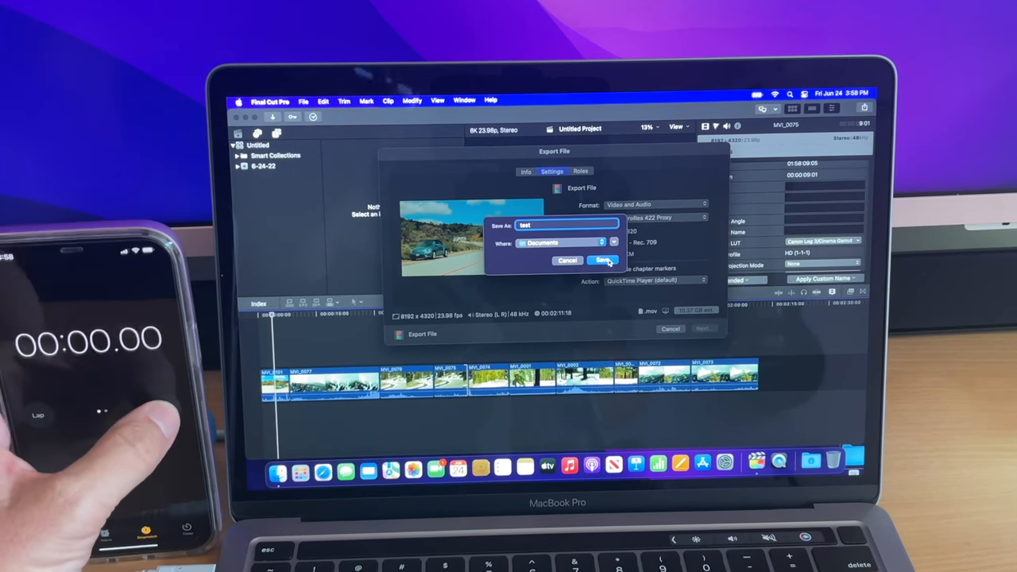
Step: Save the export with the file name test in the Documents folder
left_click(606, 261)
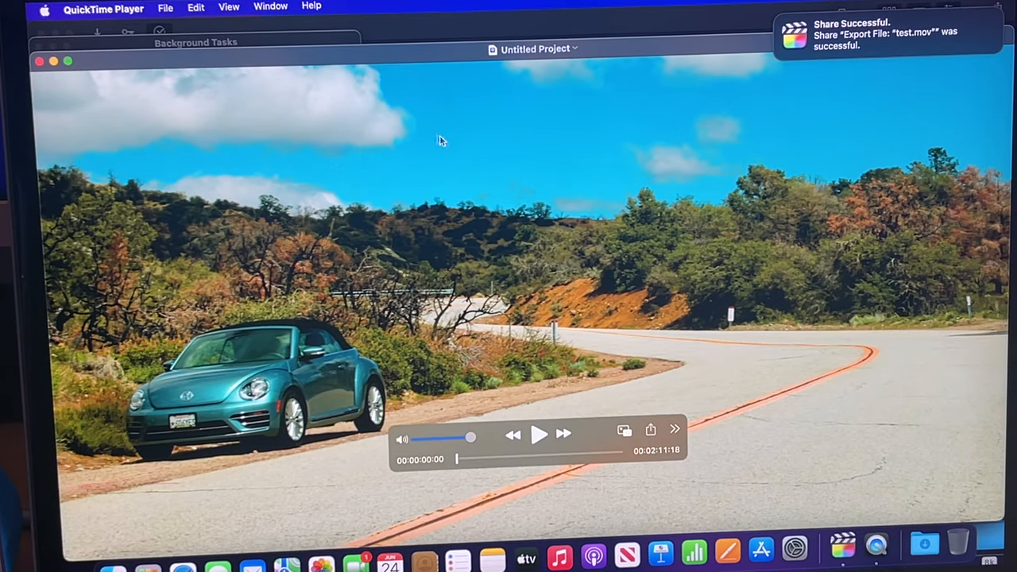
mouse_move(540, 434)
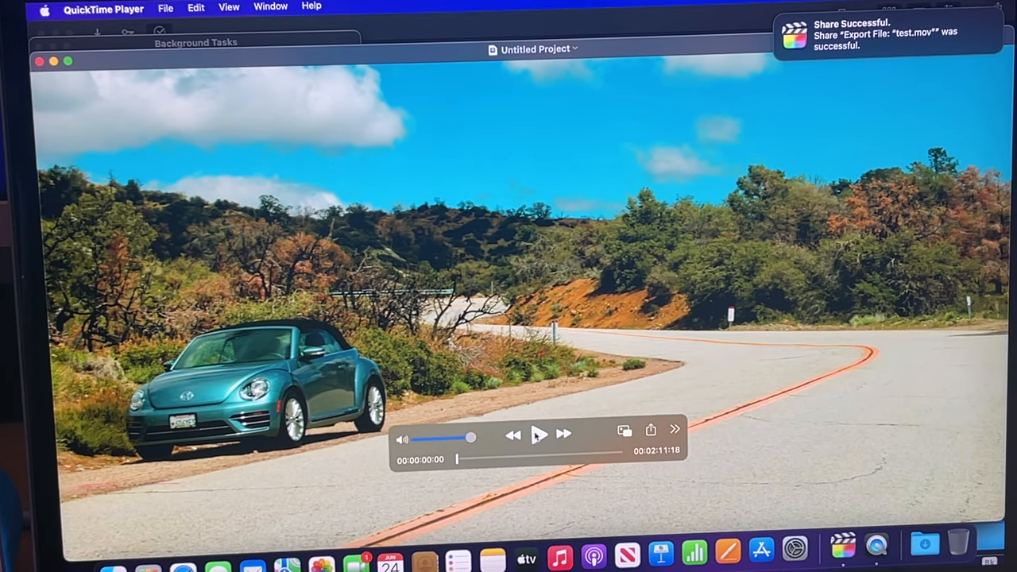
Step: Play the 2:11 test.mov in QuickTime Player and open the View menu for full screen
left_click(539, 435)
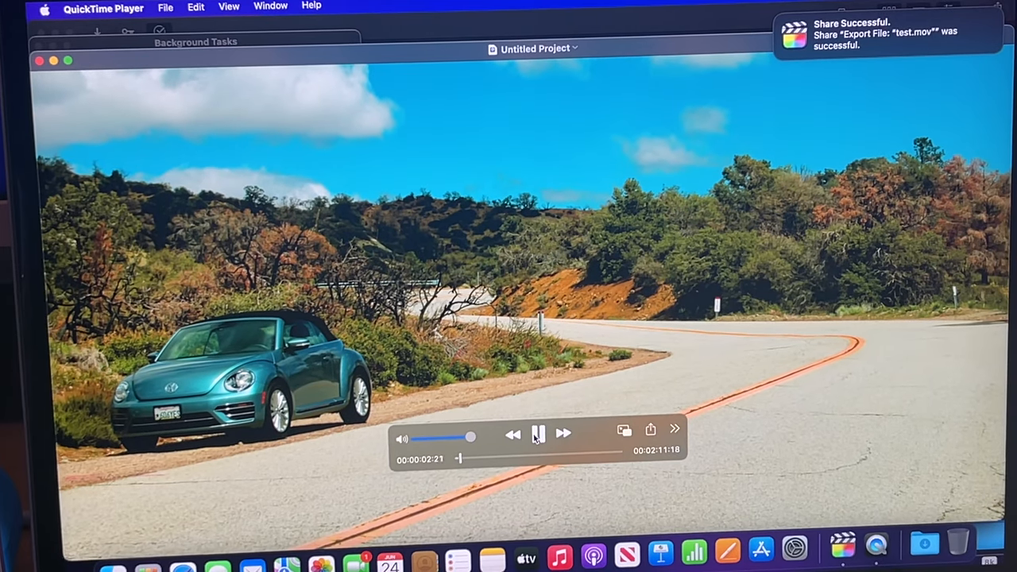
left_click(538, 433)
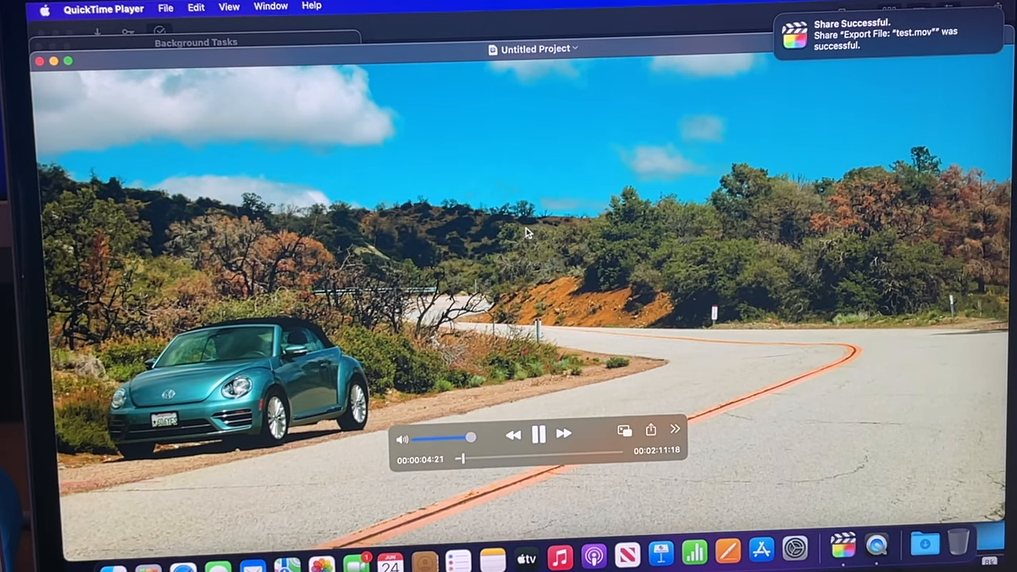
left_click(229, 6)
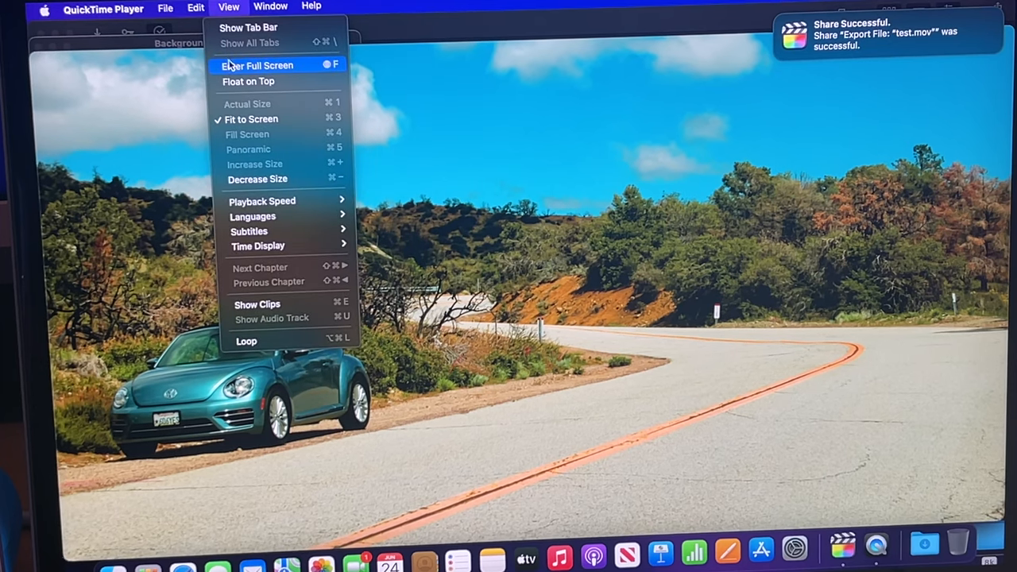